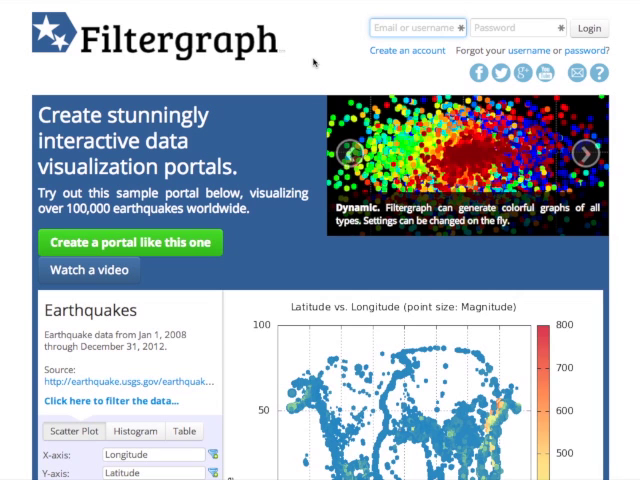
Start setting up a new portal from the Filtergraph landing page
{"action": "scroll", "scroll_direction": "down", "scroll_amount": 3}
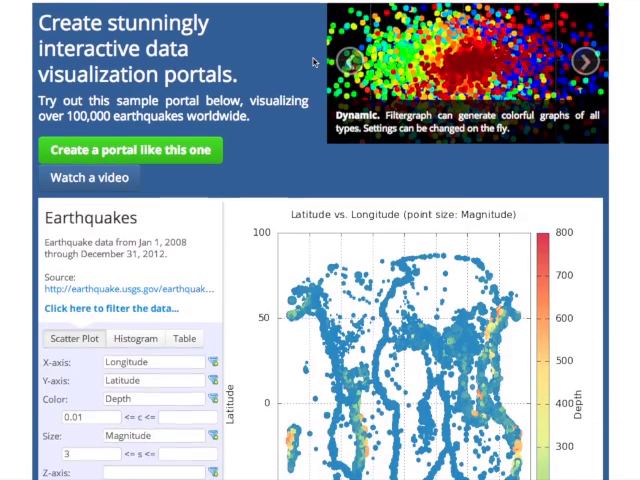
{"action": "scroll", "scroll_direction": "down", "scroll_amount": 3}
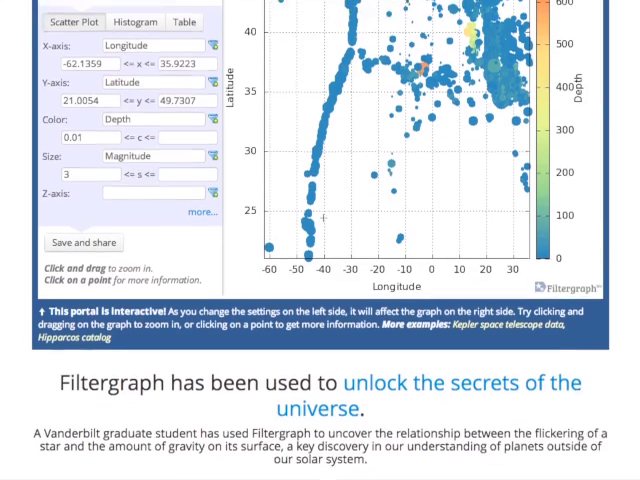
{"action": "scroll", "scroll_direction": "down", "scroll_amount": 3}
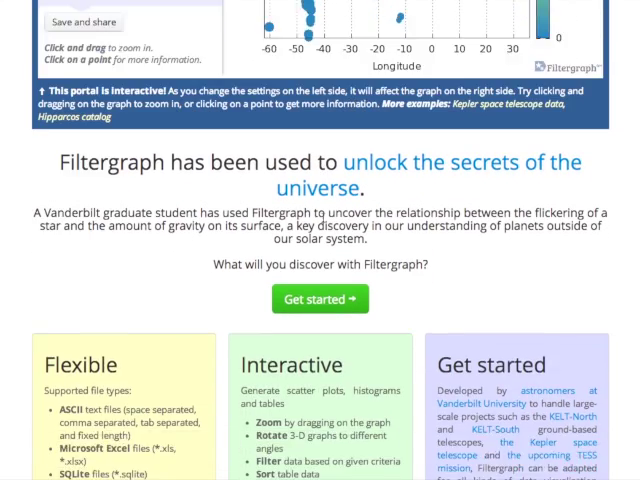
{"action": "scroll", "scroll_direction": "down", "scroll_amount": 3}
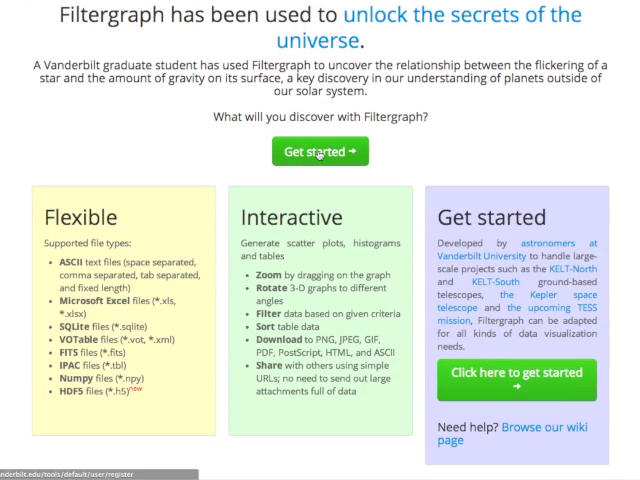
{"action": "left_click", "coordinate": [320, 152]}
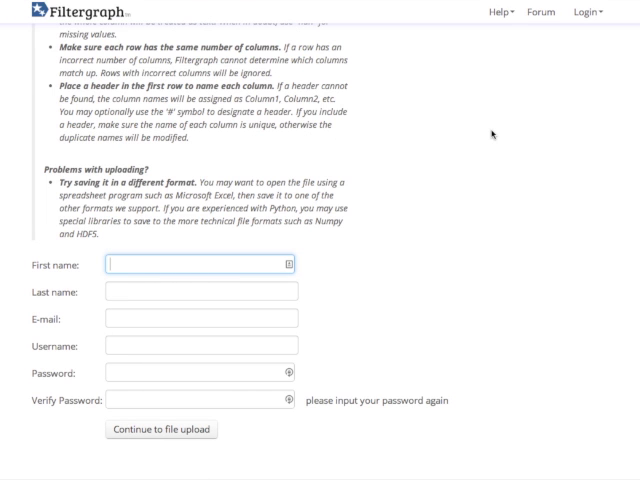
Sign in to the account and bring up the Add a portal form
{"action": "scroll", "scroll_direction": "up", "scroll_amount": 3}
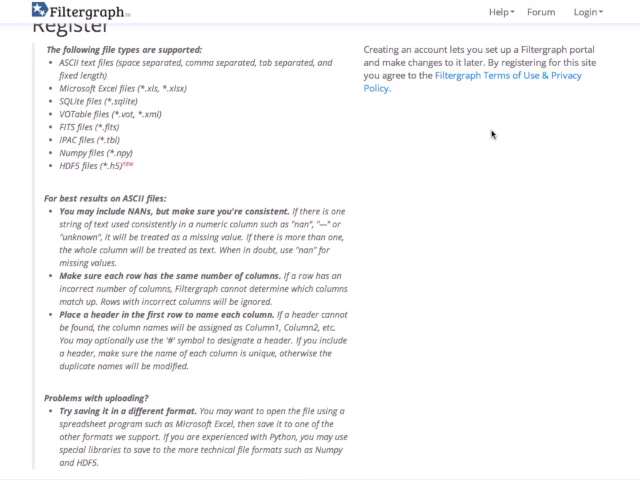
{"action": "scroll", "scroll_direction": "down", "scroll_amount": 3}
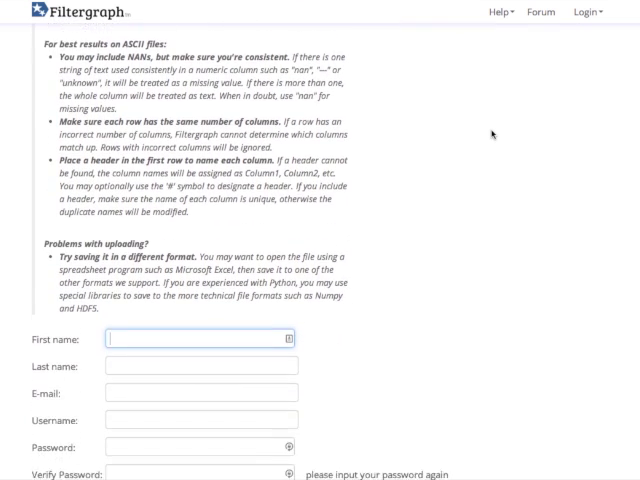
{"action": "scroll", "scroll_direction": "down", "scroll_amount": 3}
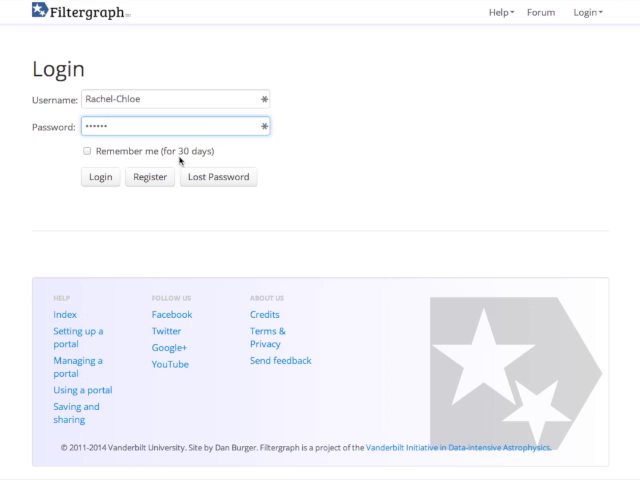
{"action": "left_click", "coordinate": [100, 176]}
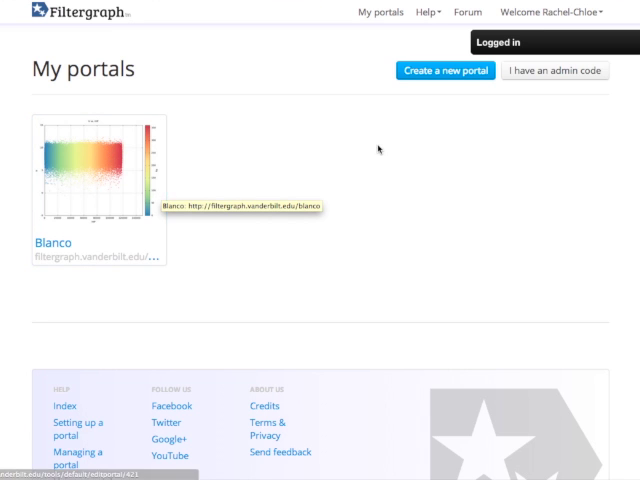
{"action": "left_click", "coordinate": [448, 72]}
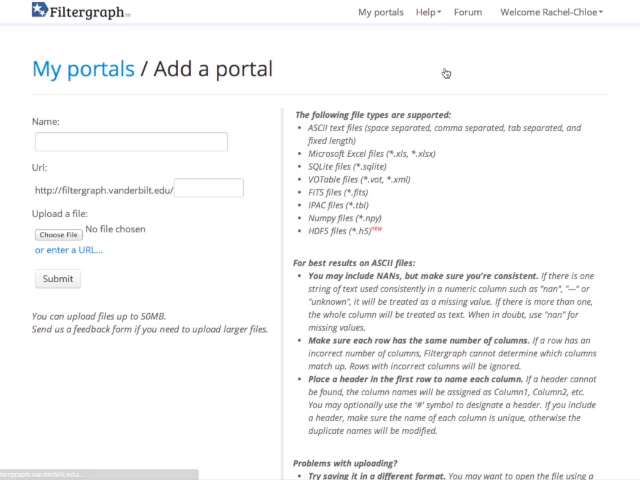
Name the portal 'Hipparcos Test' and choose hiptest.txt as its data file
{"action": "type", "text": "Hipparcos Test"}
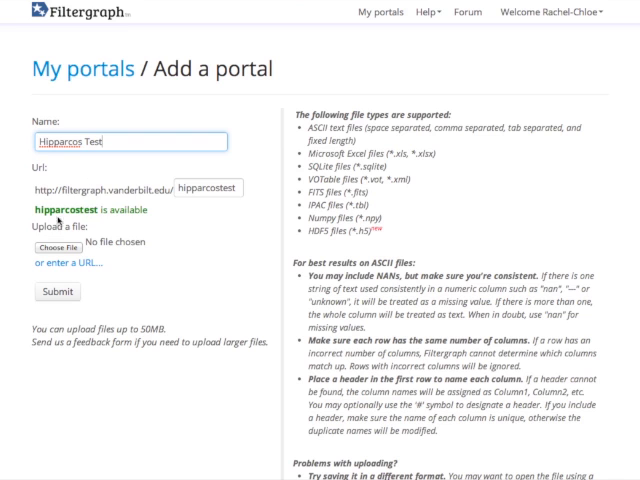
{"action": "left_click", "coordinate": [62, 250]}
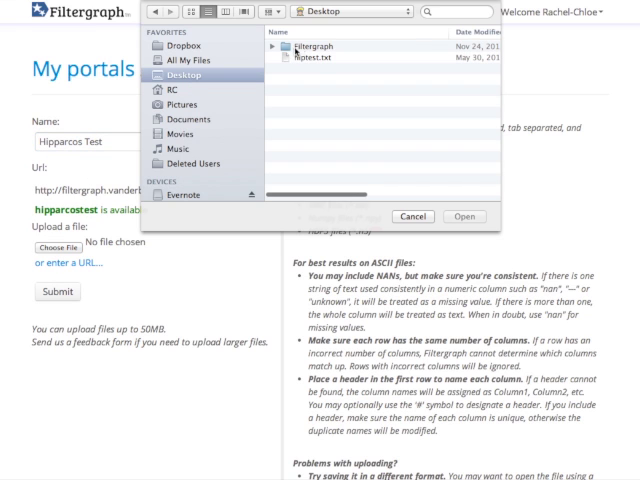
{"action": "left_click", "coordinate": [320, 58]}
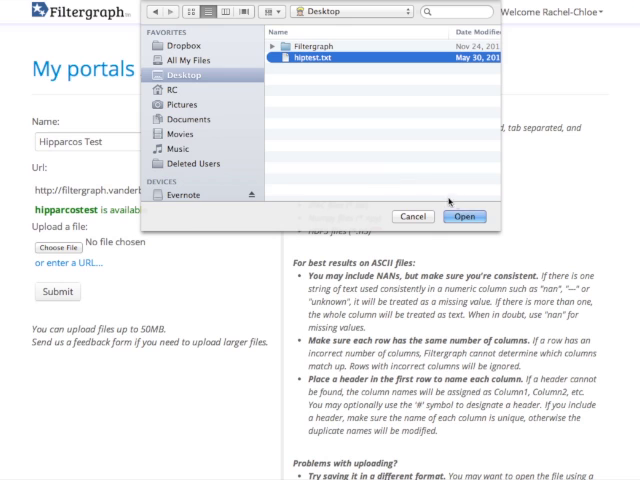
{"action": "left_click", "coordinate": [472, 216]}
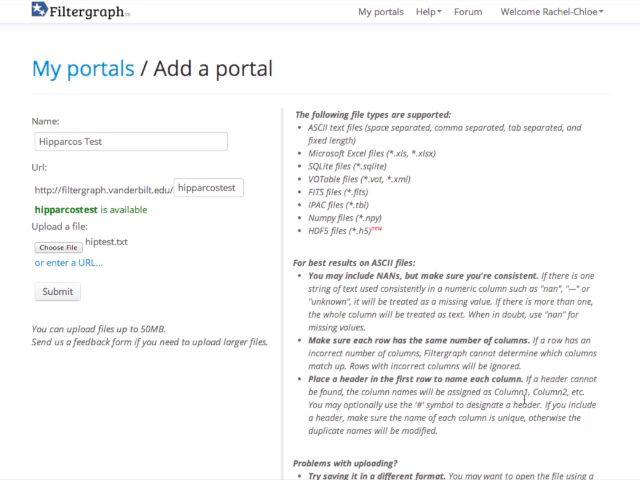
Submit the portal so it is built from hiptest.txt and dismiss the file-ready summary
{"action": "scroll", "scroll_direction": "down", "scroll_amount": 3}
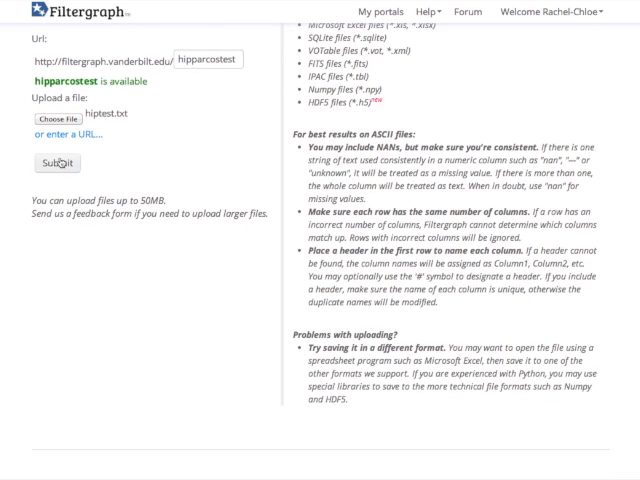
{"action": "left_click", "coordinate": [56, 164]}
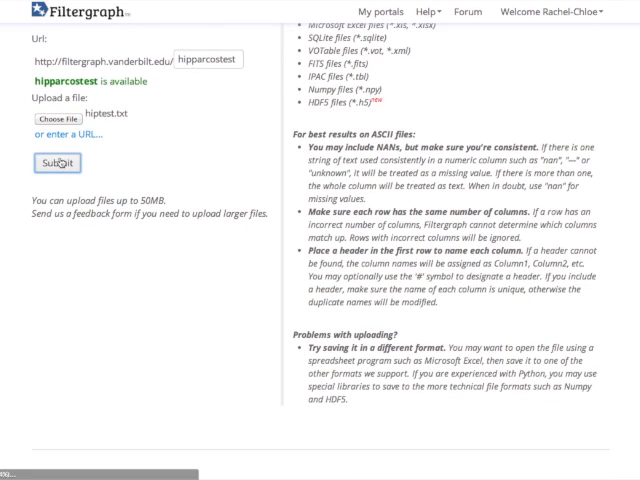
{"action": "left_click", "coordinate": [56, 164]}
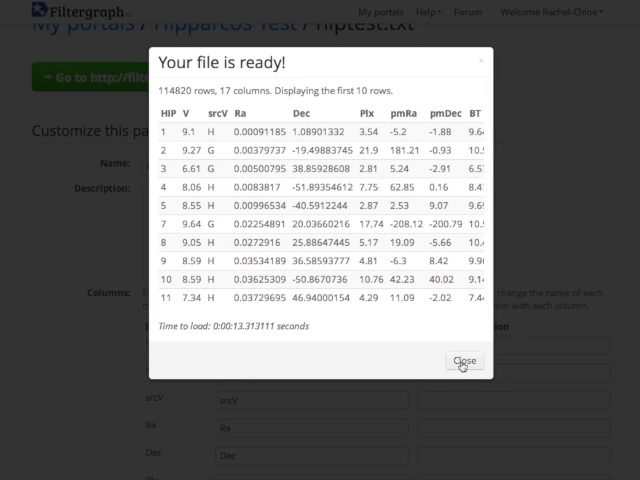
{"action": "left_click", "coordinate": [464, 360]}
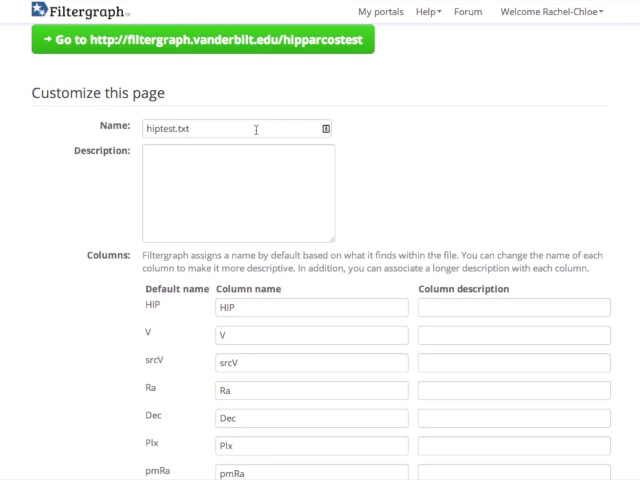
{"action": "mouse_move", "coordinate": [238, 164]}
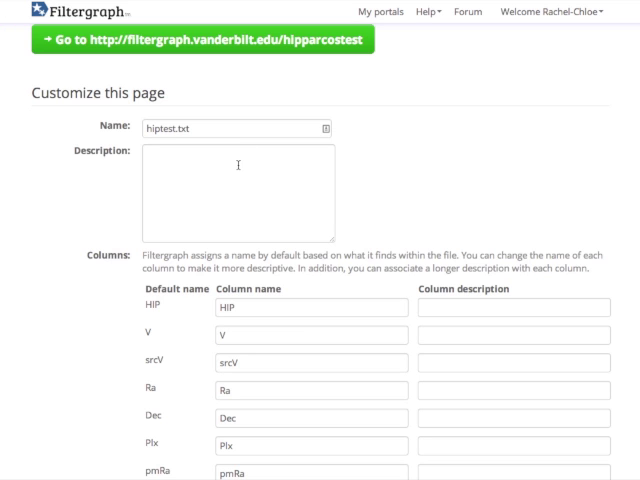
Describe the portal as 'Test portal' and move down to the column descriptions for Ra and Dec
{"action": "type", "text": "Test portal"}
{"action": "type", "text": "Declin"}
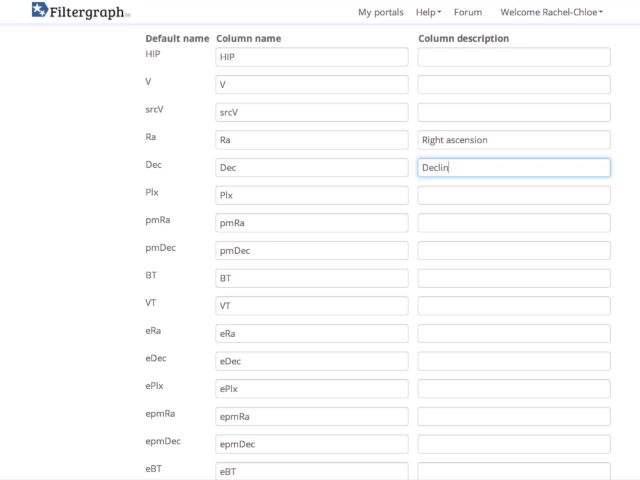
{"action": "scroll", "scroll_direction": "down", "scroll_amount": 3}
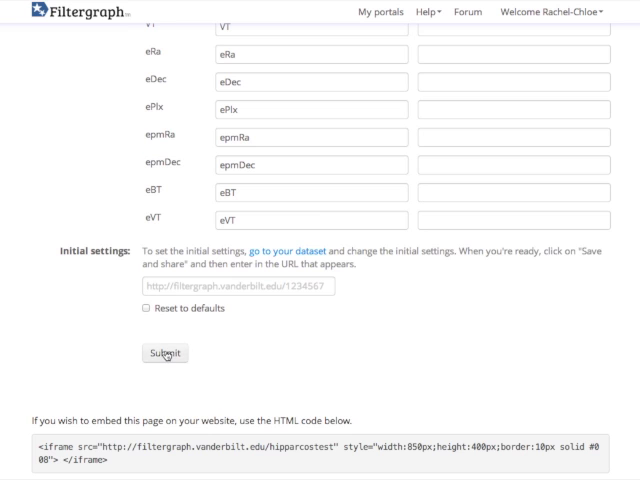
Save the customizations and resubmit the portal's basic information, getting a hipparcostest-taken notice
{"action": "left_click", "coordinate": [164, 352]}
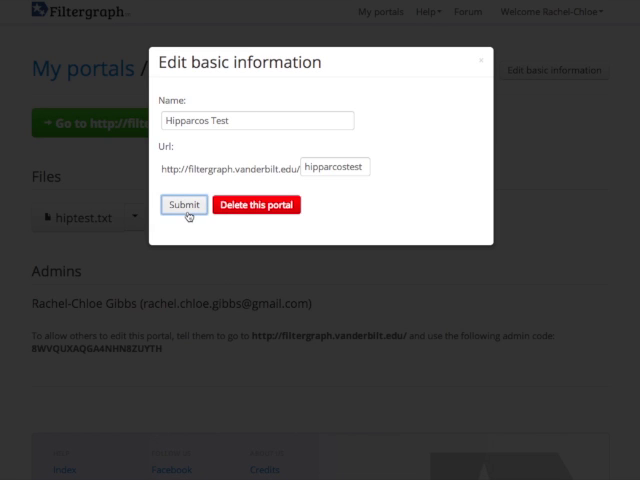
{"action": "left_click", "coordinate": [184, 204]}
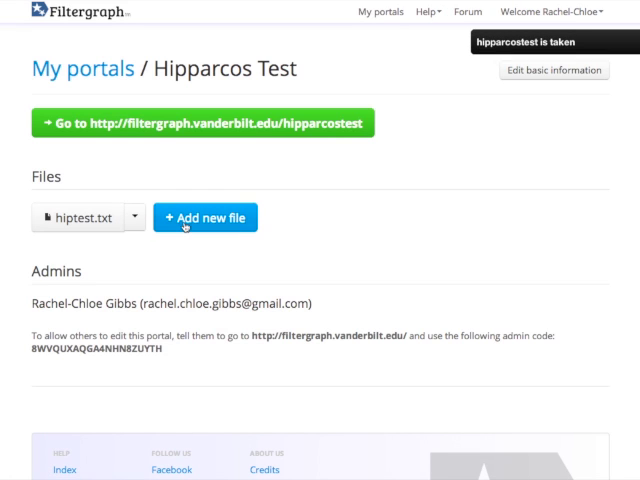